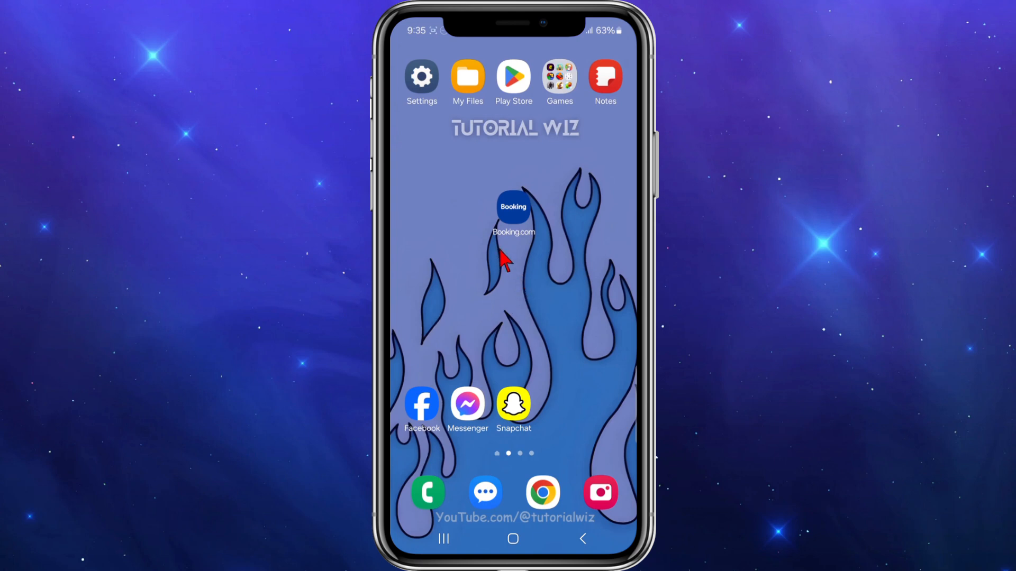
mouse_move(581, 180)
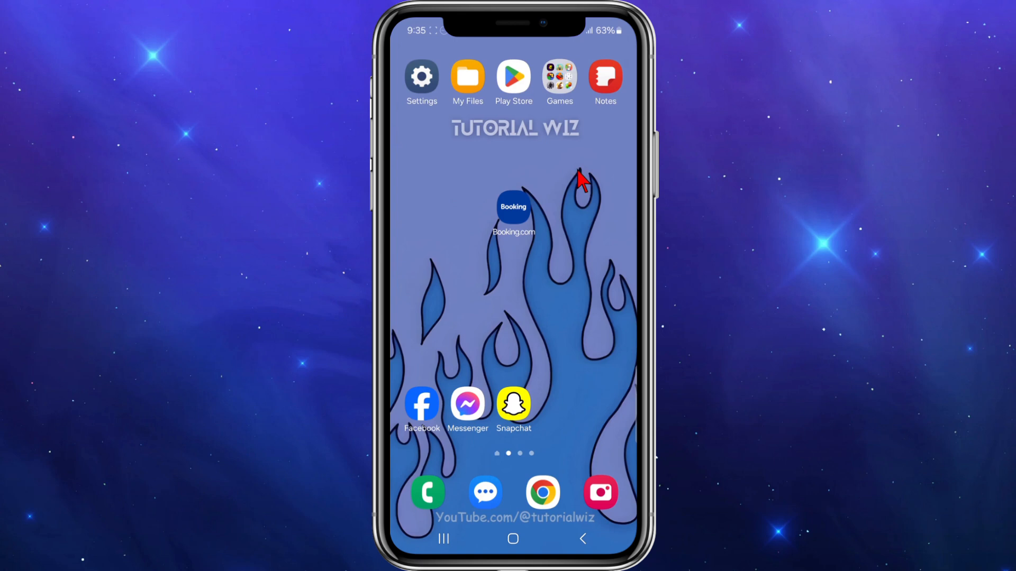
Step: Search Booking.com stays in Australia for Fri 16 – Sun 18 Aug, 1 room, 2 adults
left_click(513, 207)
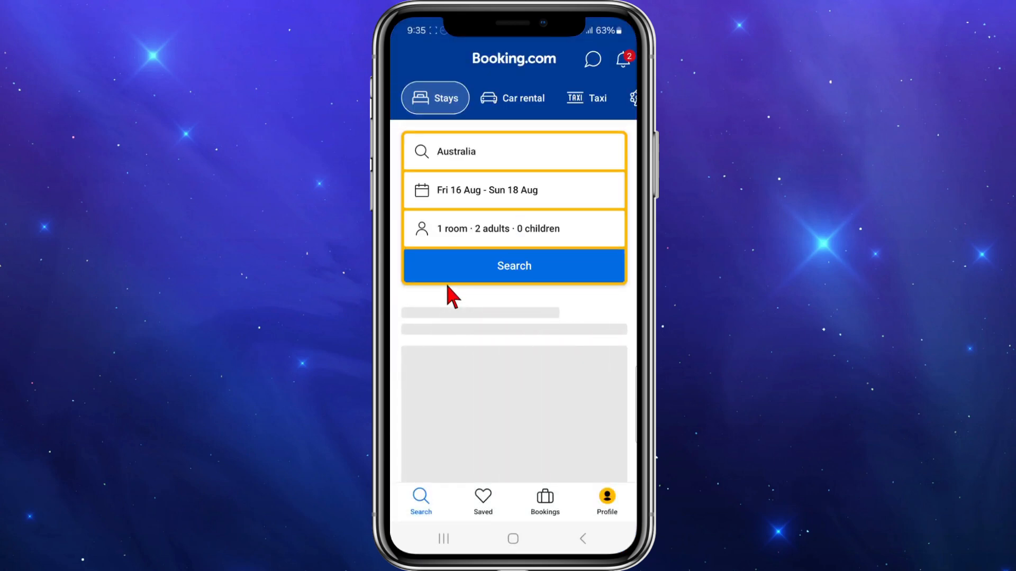
left_click(513, 265)
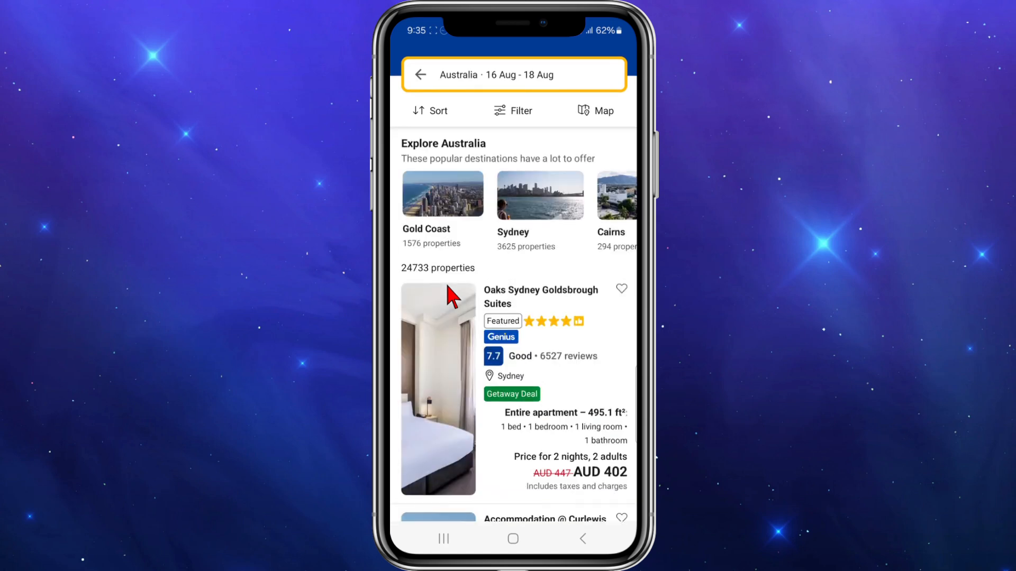
Step: Open the Oaks Sydney Goldsbrough Suites listing and check room availability
left_click(540, 297)
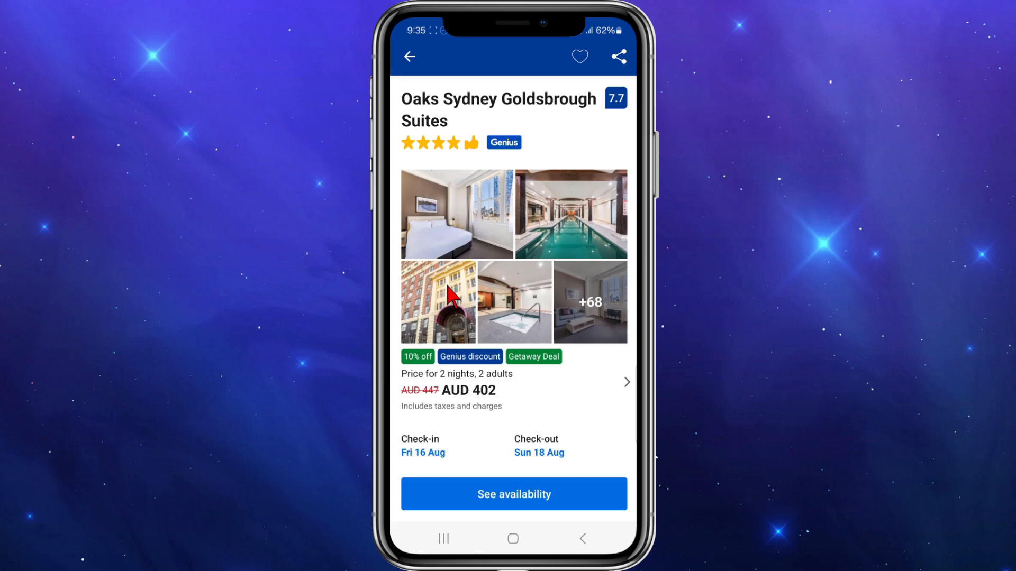
scroll("down", 3)
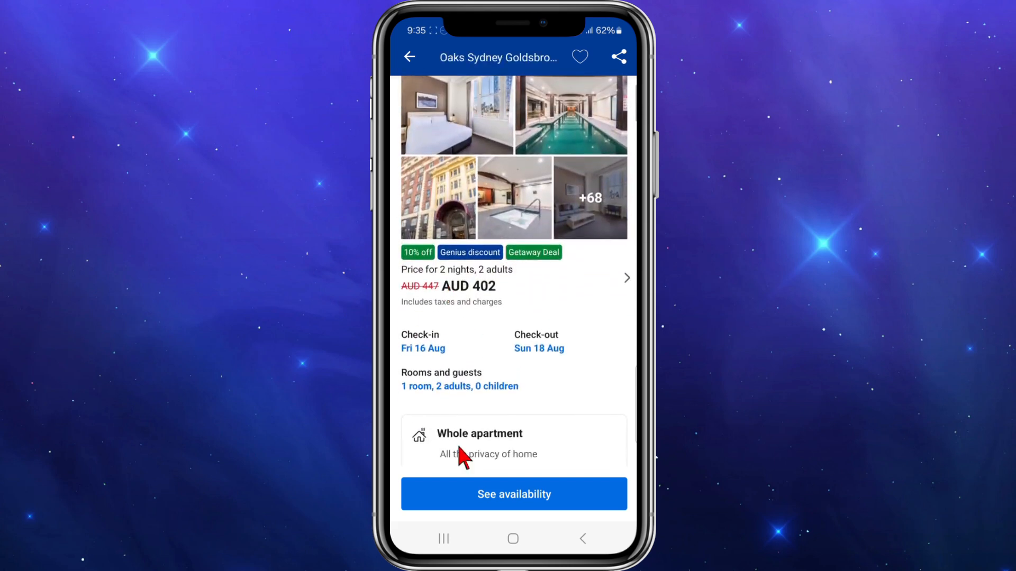
left_click(513, 493)
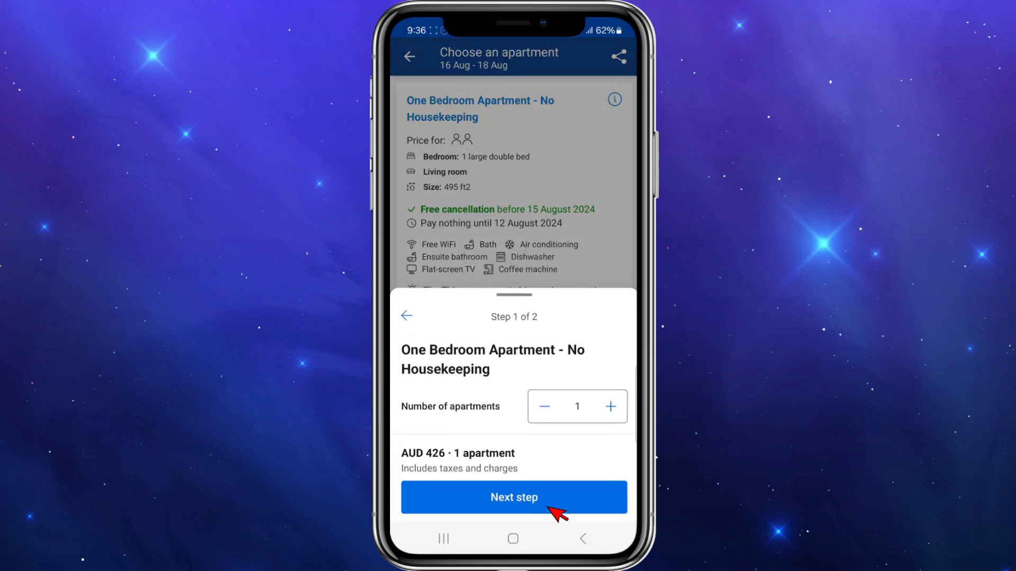
Step: Reserve one One Bedroom Apartment - No Housekeeping with 0 extra beds
left_click(513, 497)
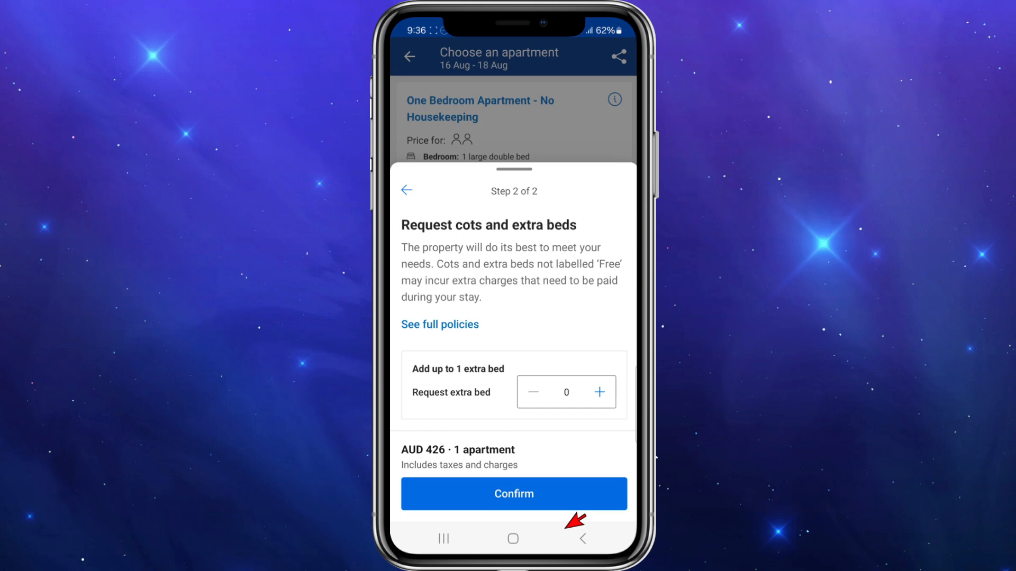
left_click(513, 493)
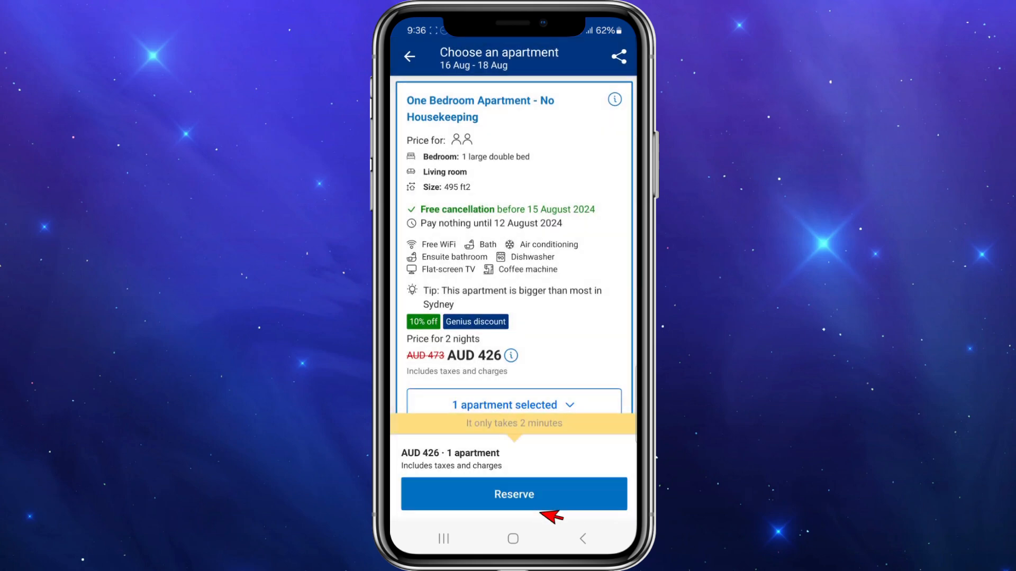
left_click(514, 494)
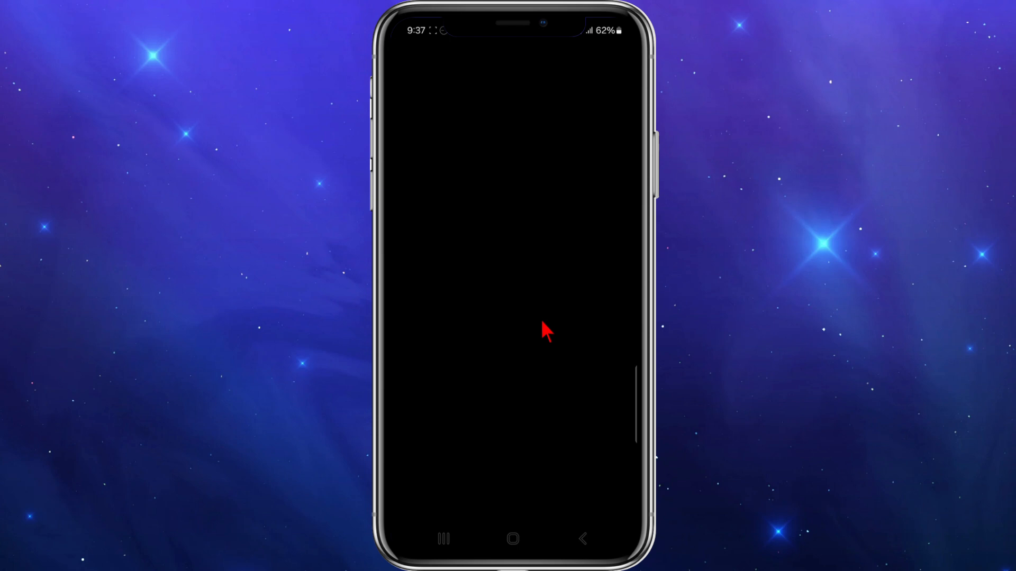
mouse_move(447, 268)
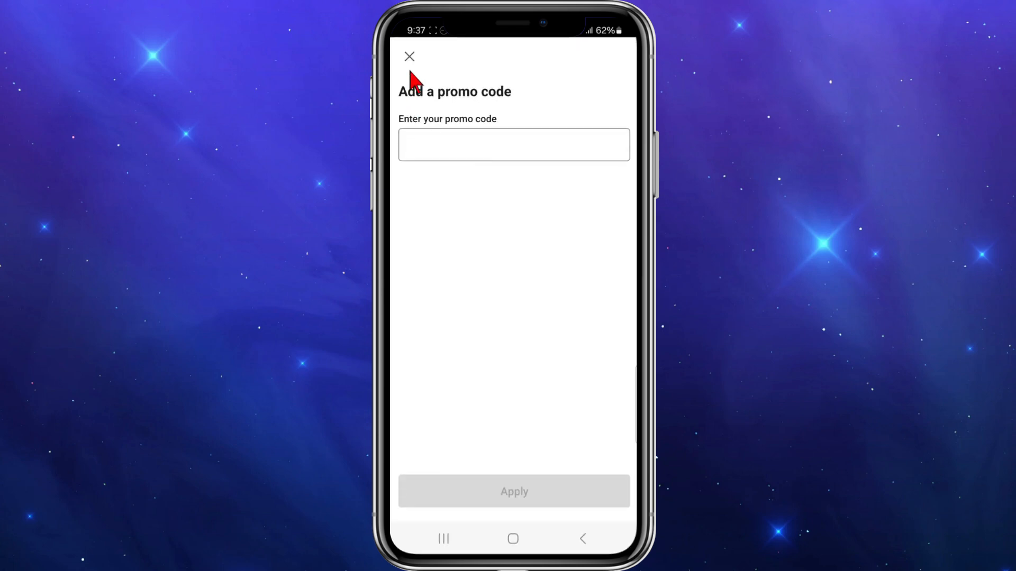
mouse_move(517, 178)
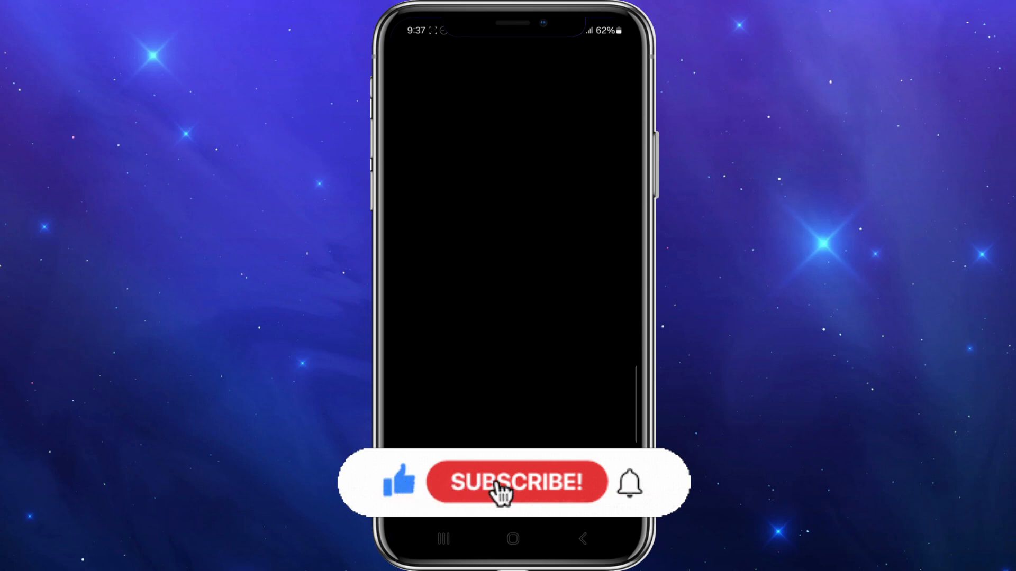
left_click(516, 482)
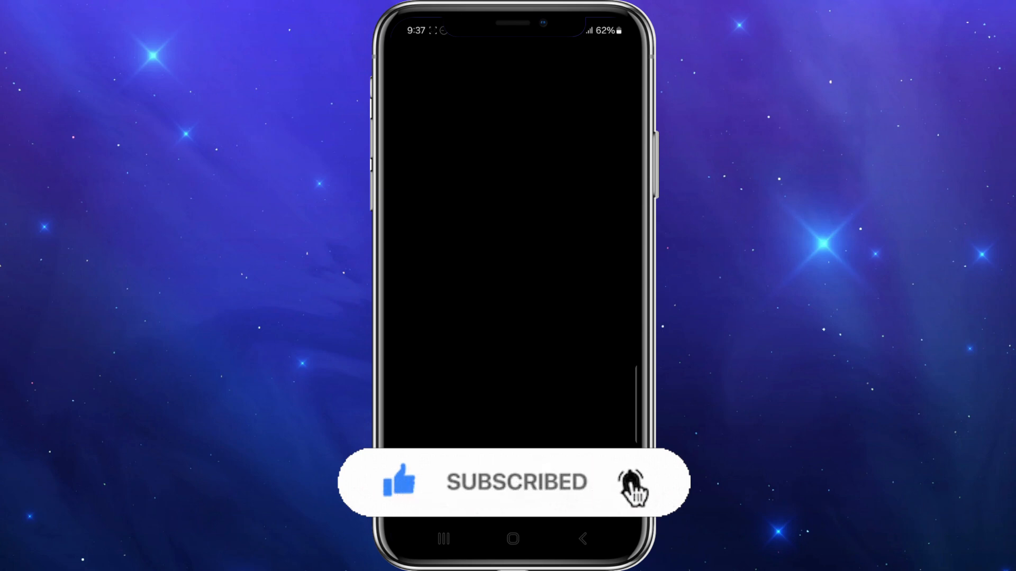